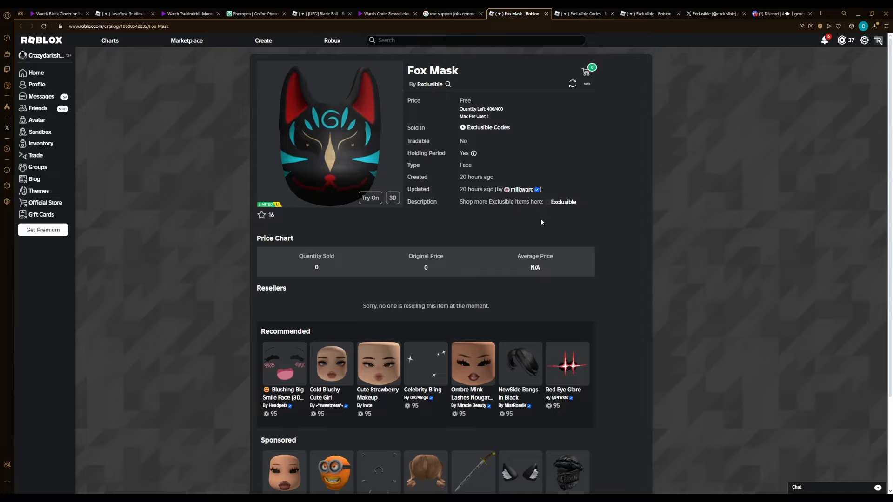
{"action": "mouse_move", "coordinate": [536, 142]}
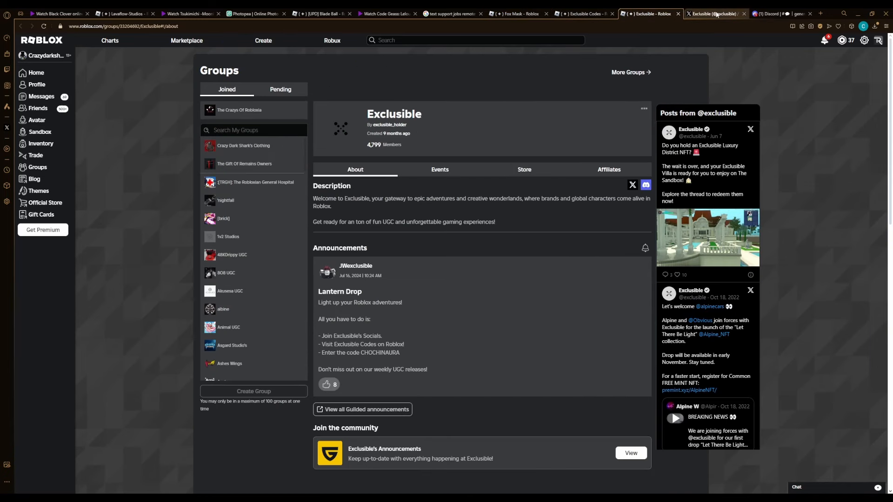
Move on to the Exclusible X profile and then the Discord #general channel
{"action": "left_click", "coordinate": [714, 14]}
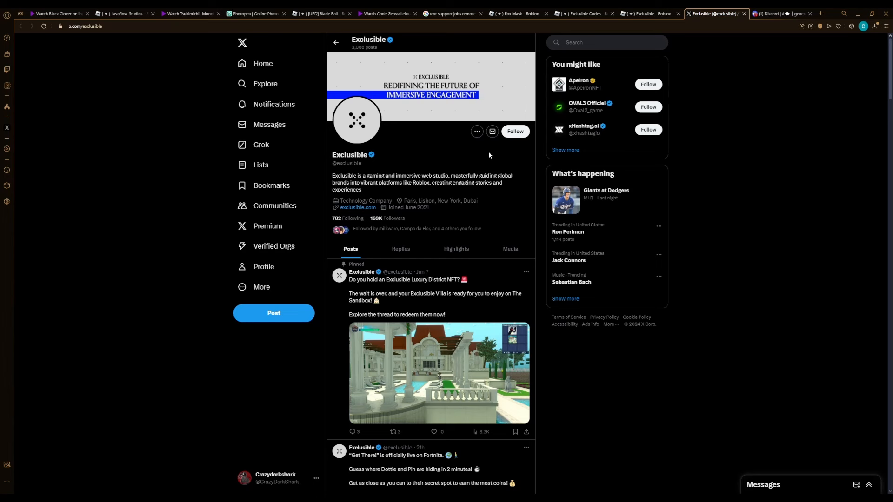
{"action": "left_click", "coordinate": [781, 13]}
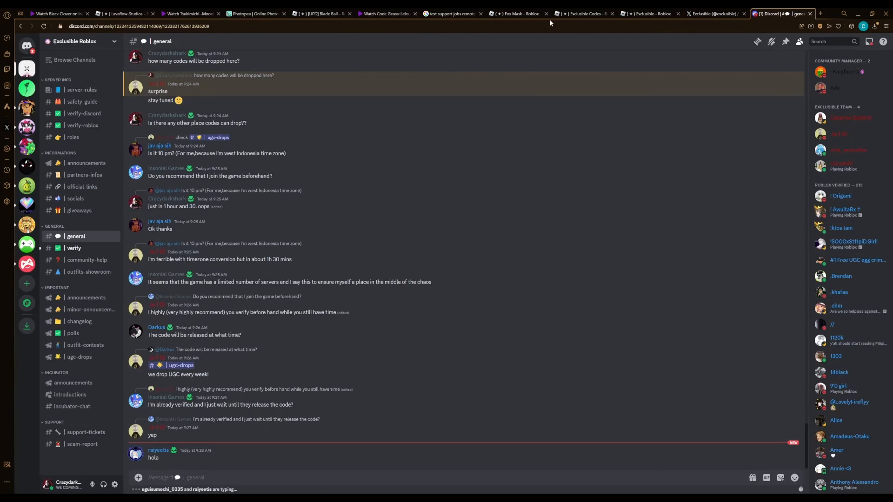
Visit the Exclusible Codes game page, the group page, the X profile and the Discord #general channel in turn
{"action": "left_click", "coordinate": [577, 13]}
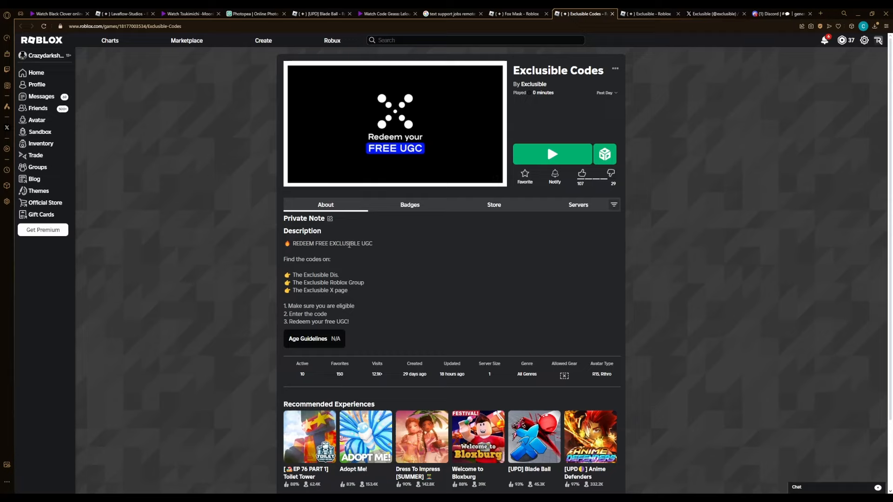
{"action": "double_click", "coordinate": [321, 243]}
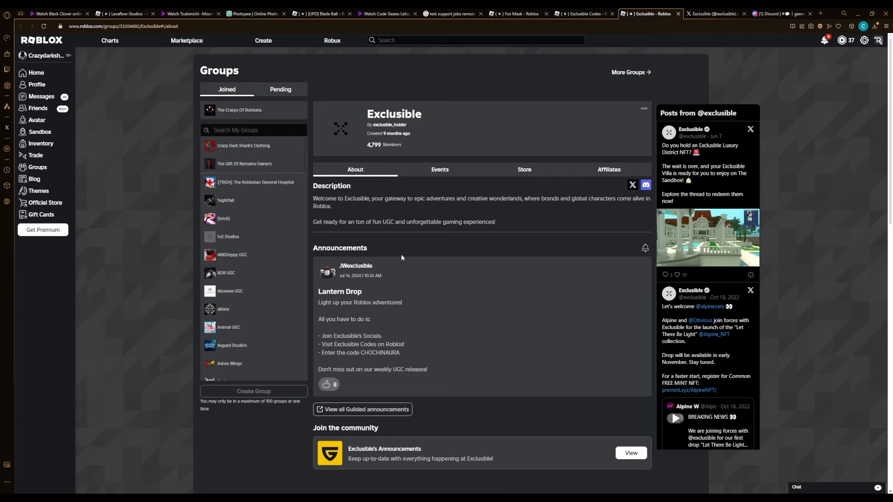
{"action": "left_click", "coordinate": [714, 13]}
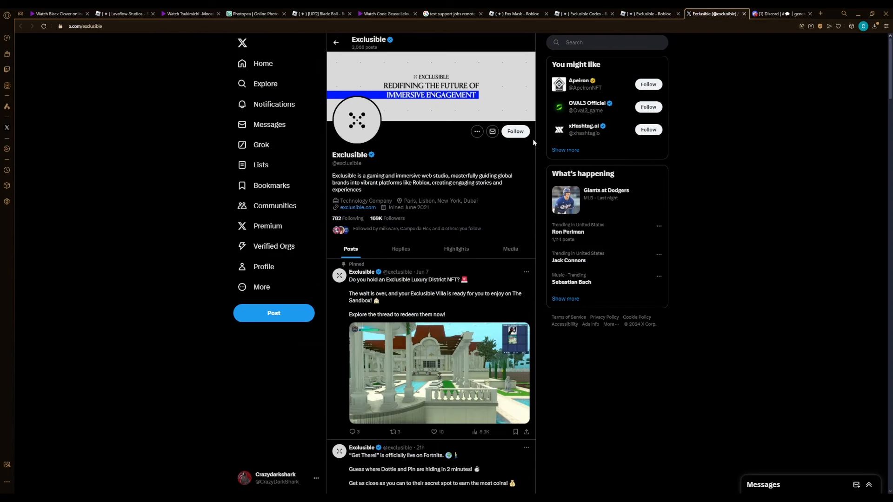
{"action": "left_click", "coordinate": [781, 13]}
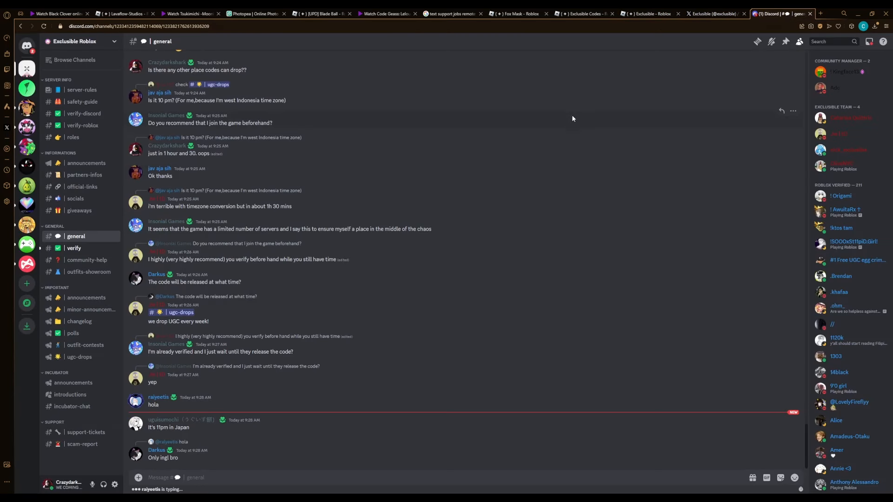
{"action": "mouse_move", "coordinate": [512, 179]}
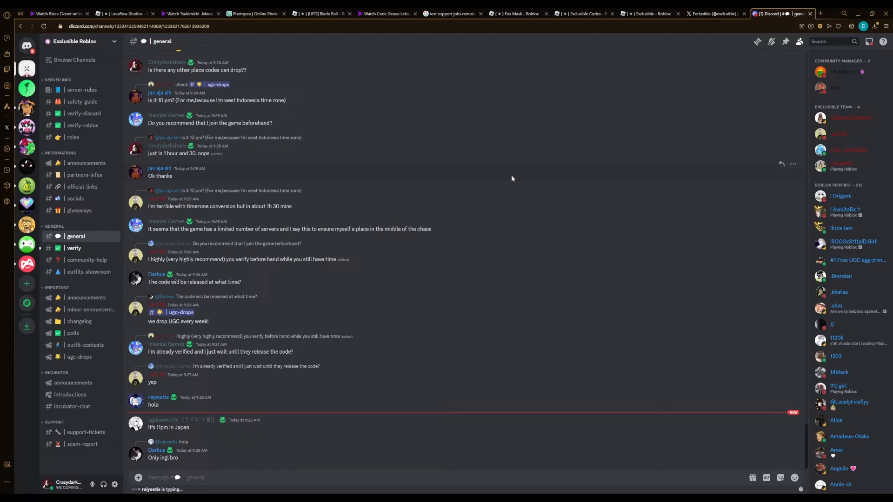
{"action": "mouse_move", "coordinate": [546, 185]}
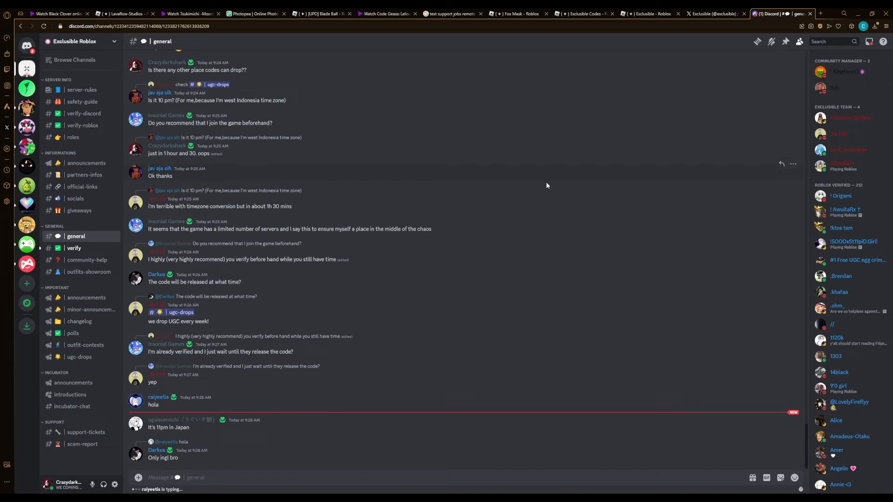
{"action": "mouse_move", "coordinate": [553, 172]}
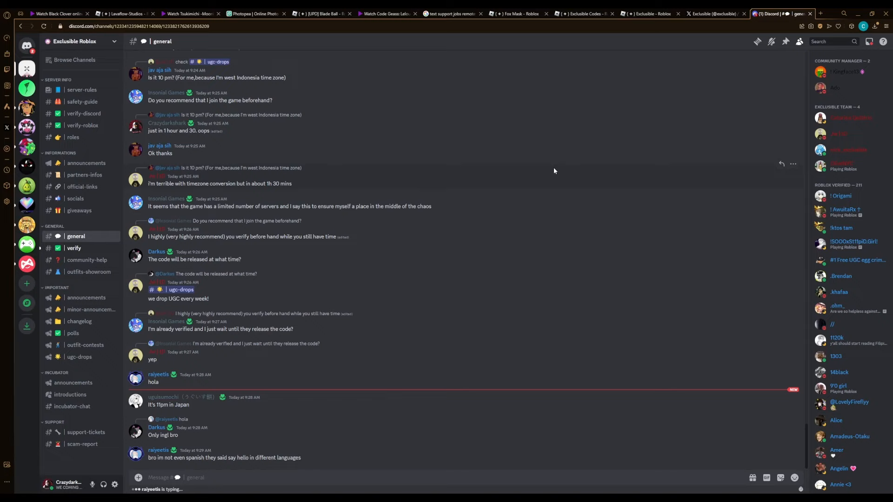
{"action": "scroll", "scroll_direction": "down", "scroll_amount": 3}
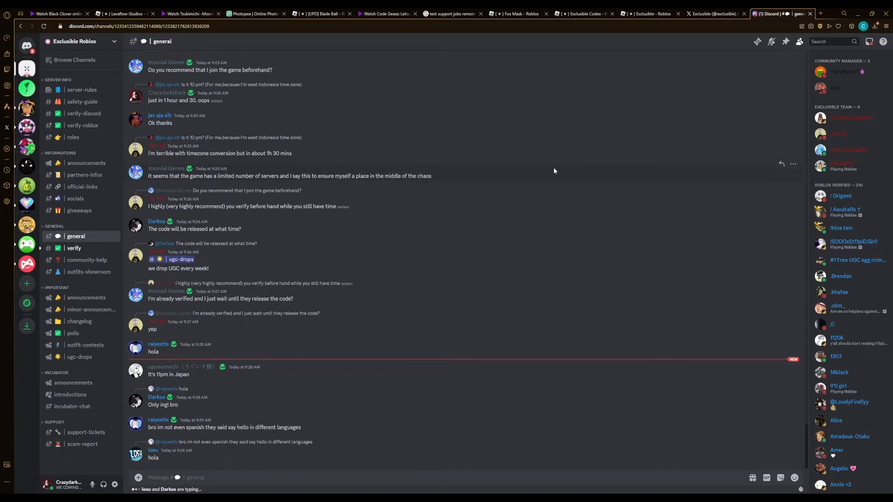